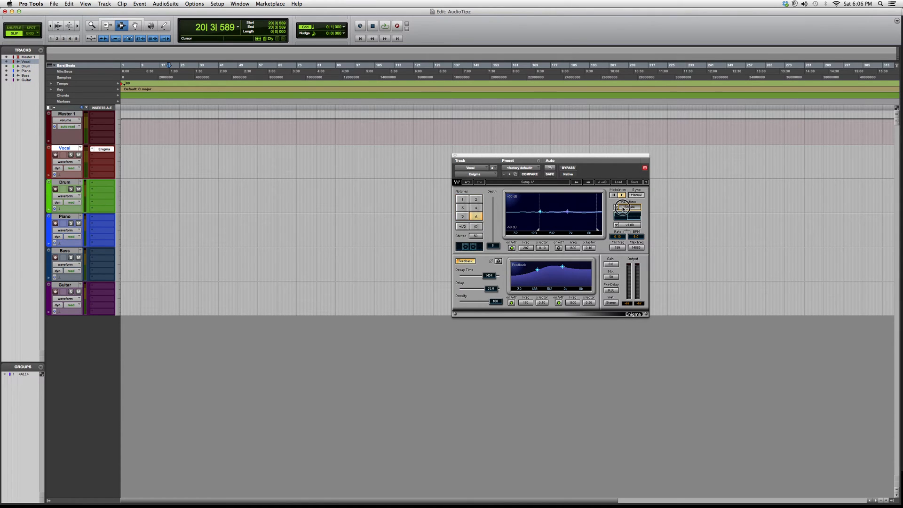
Switch Enigma's modulation waveform to Triangle and drag a filter node toward higher frequencies.
{"action": "left_click", "coordinate": [626, 207]}
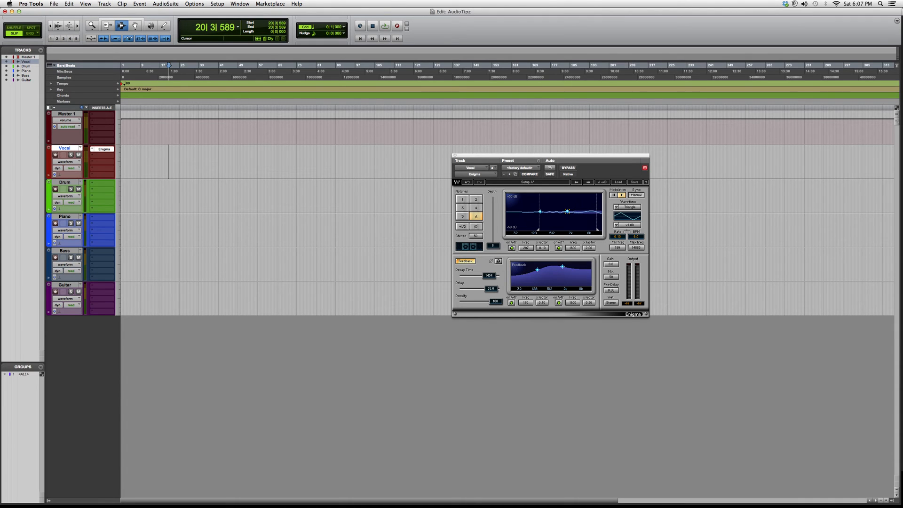
{"action": "left_click_drag", "start_coordinate": [567, 211], "coordinate": [578, 210]}
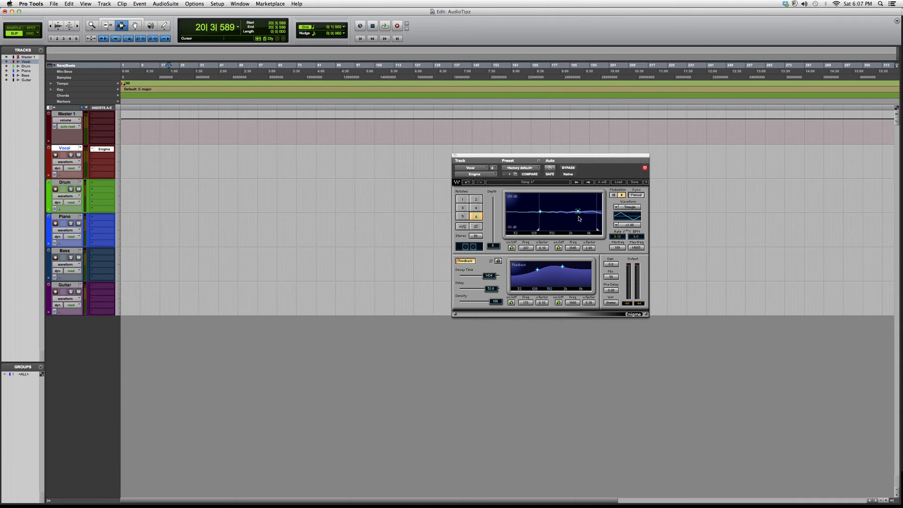